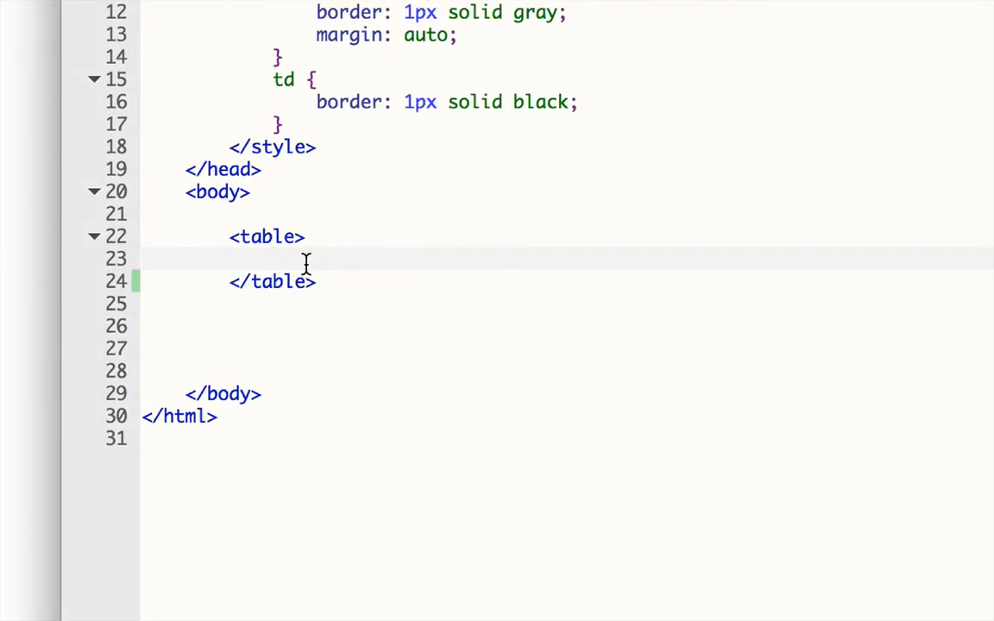
mouse_move(342, 255)
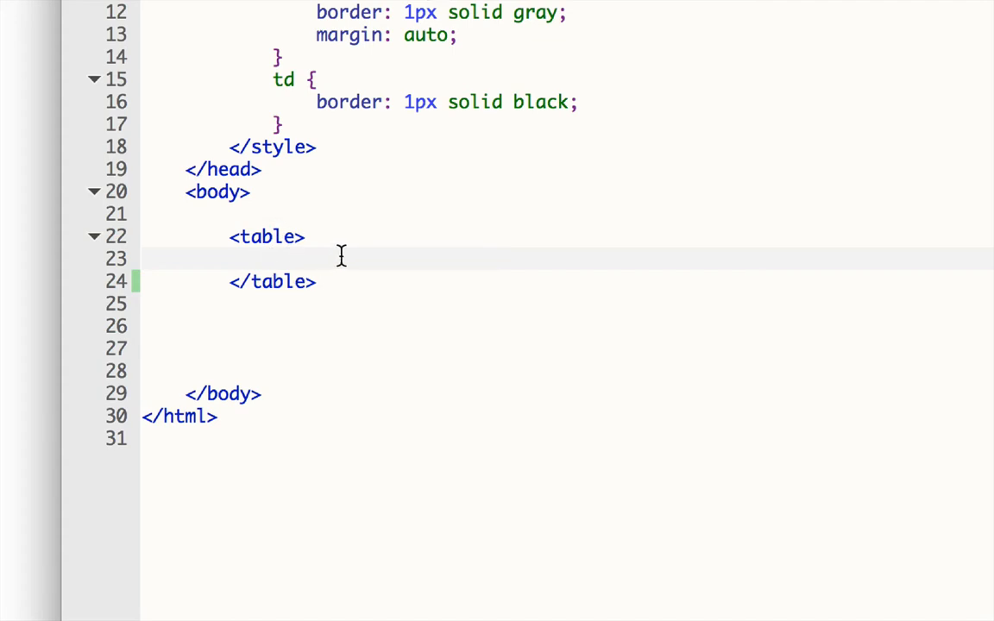
mouse_move(283, 263)
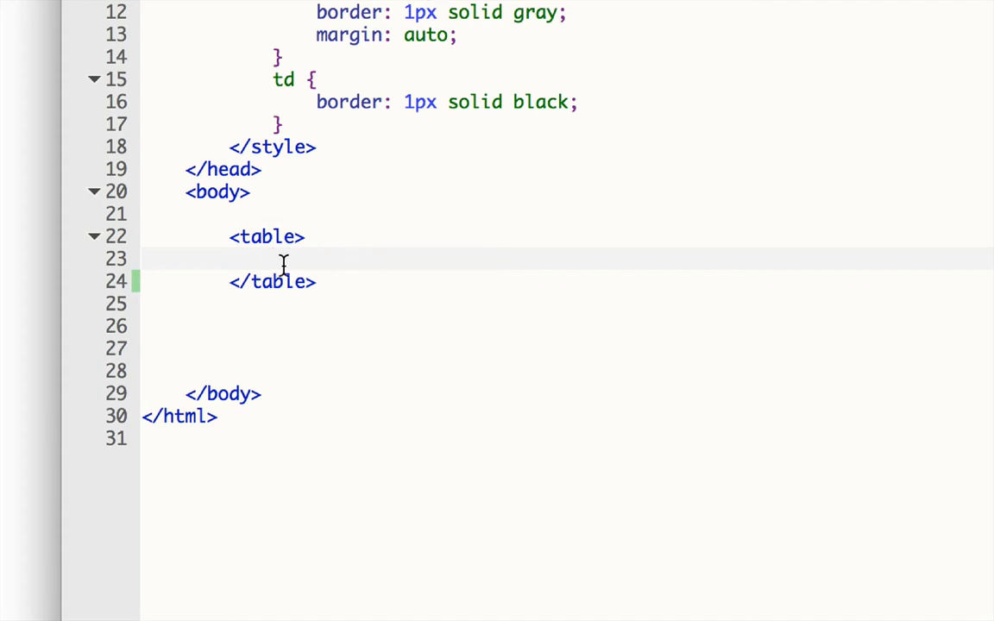
mouse_move(349, 276)
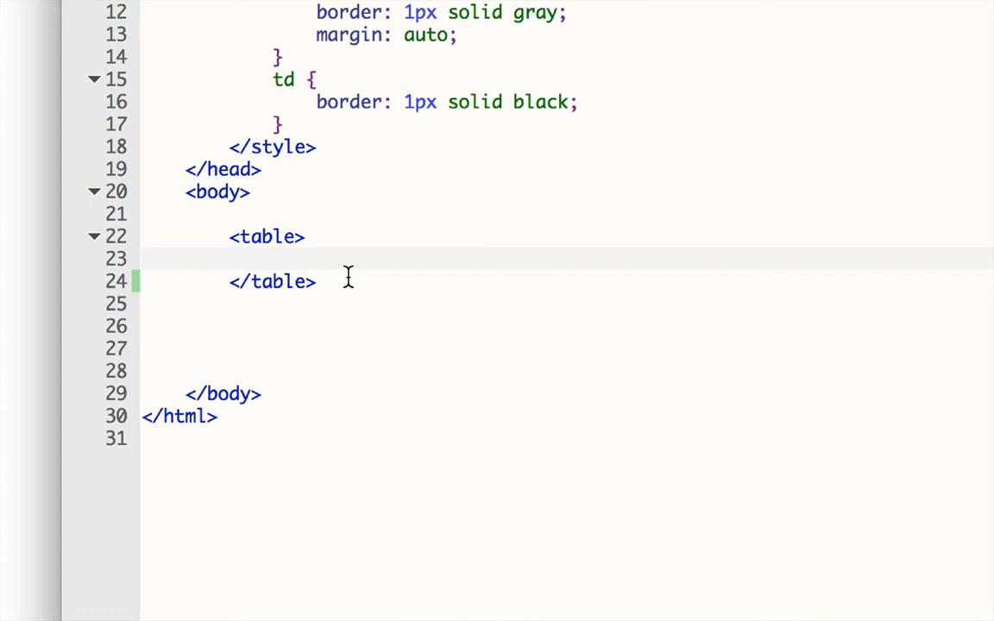
- Add a thead containing a row with one cell reading 'Information'
text(<thead)
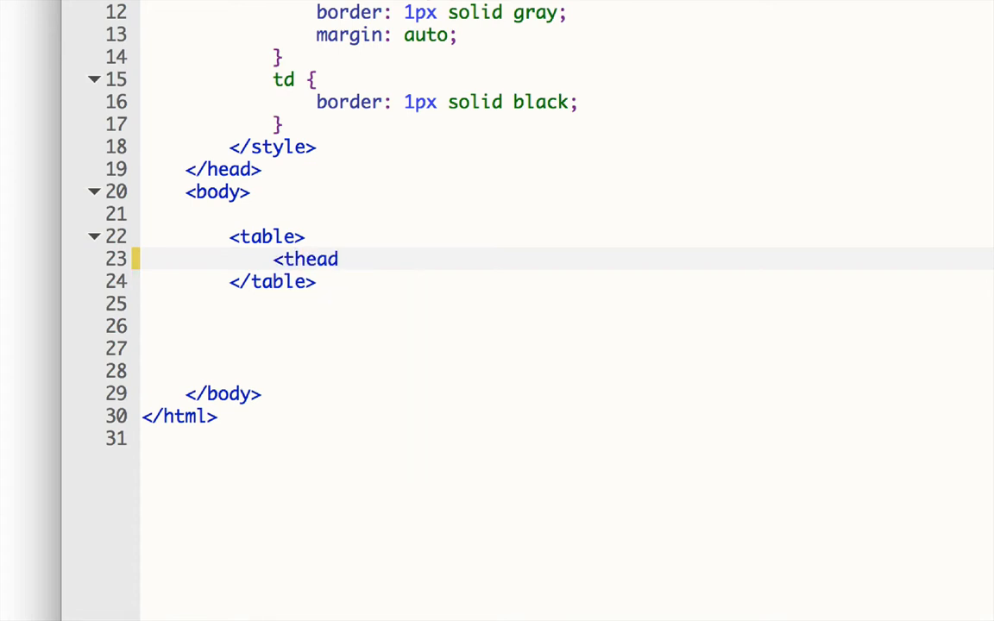
text(<)
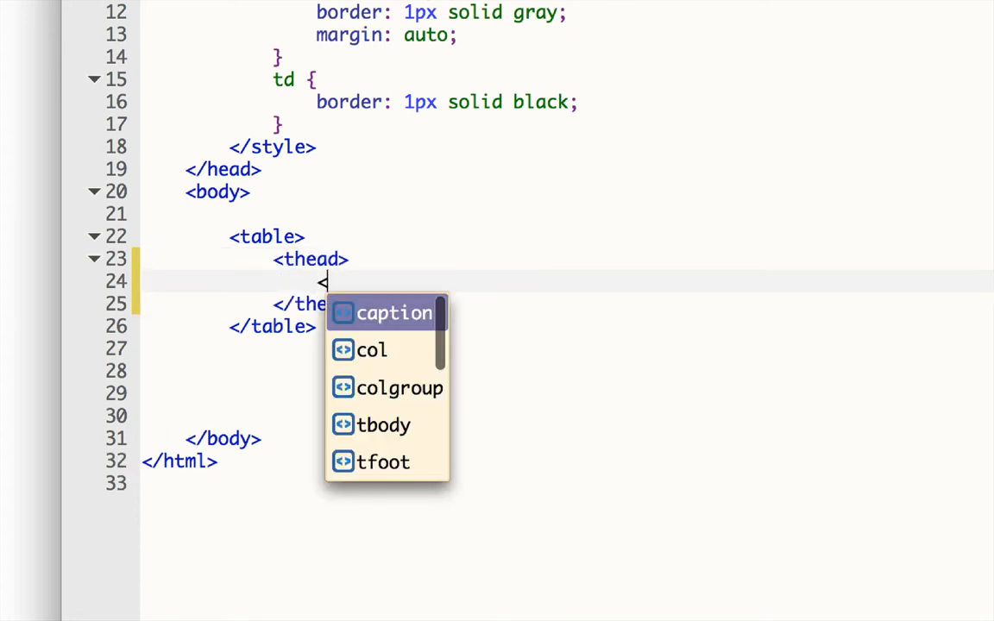
text(tr>)
text(<td>)
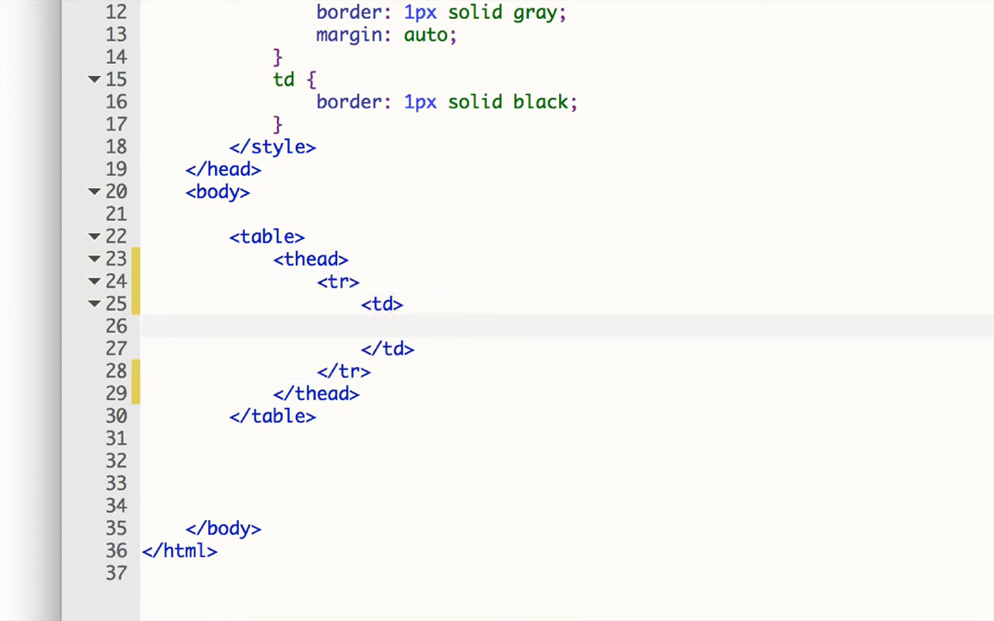
text(Infor)
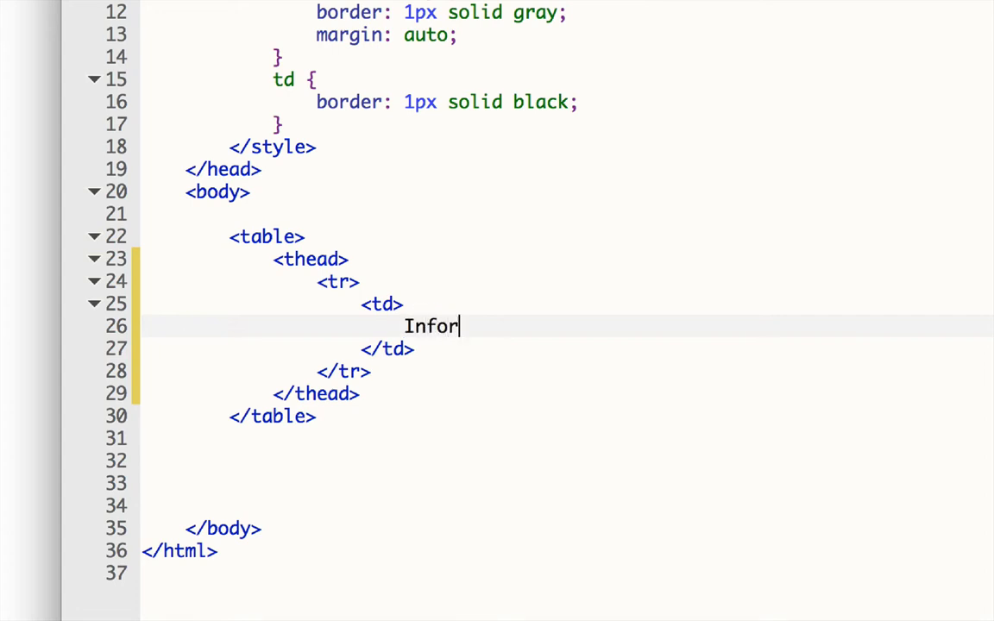
text(mation)
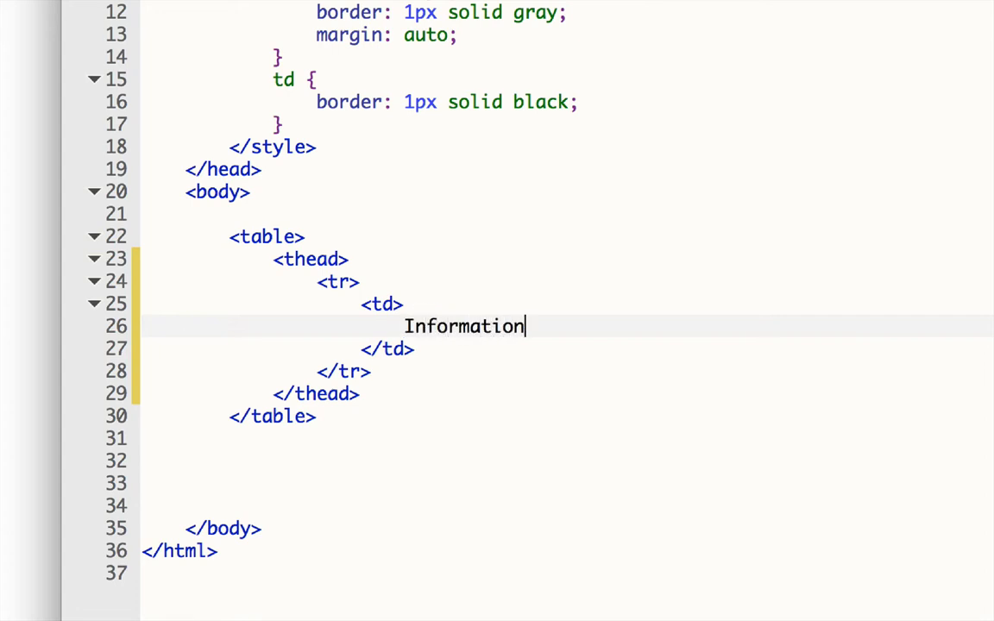
- Select the whole thead block so it can be copied
click(337, 282)
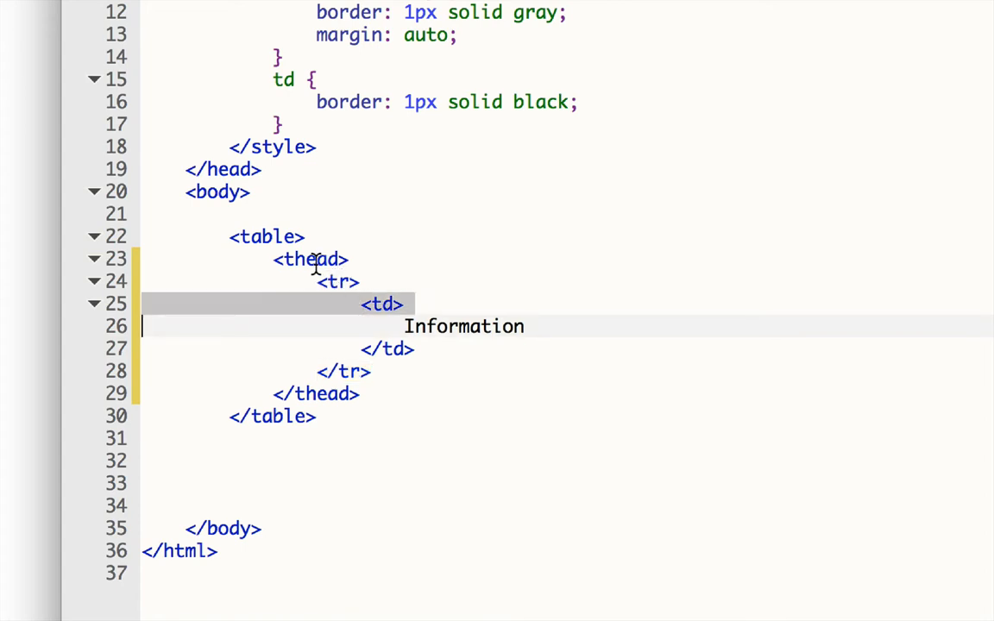
click(311, 259)
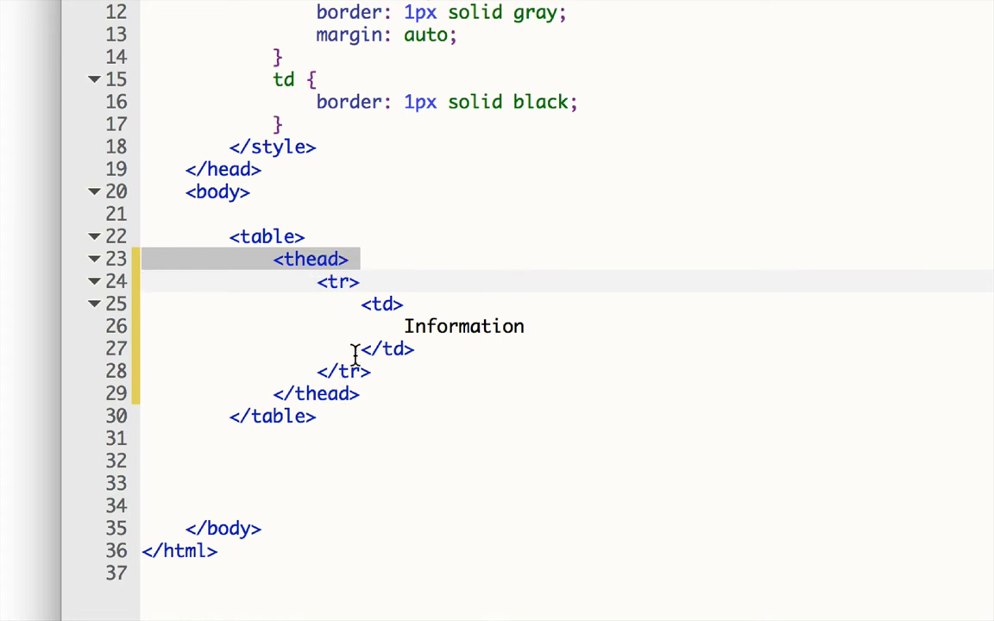
mouse_move(348, 394)
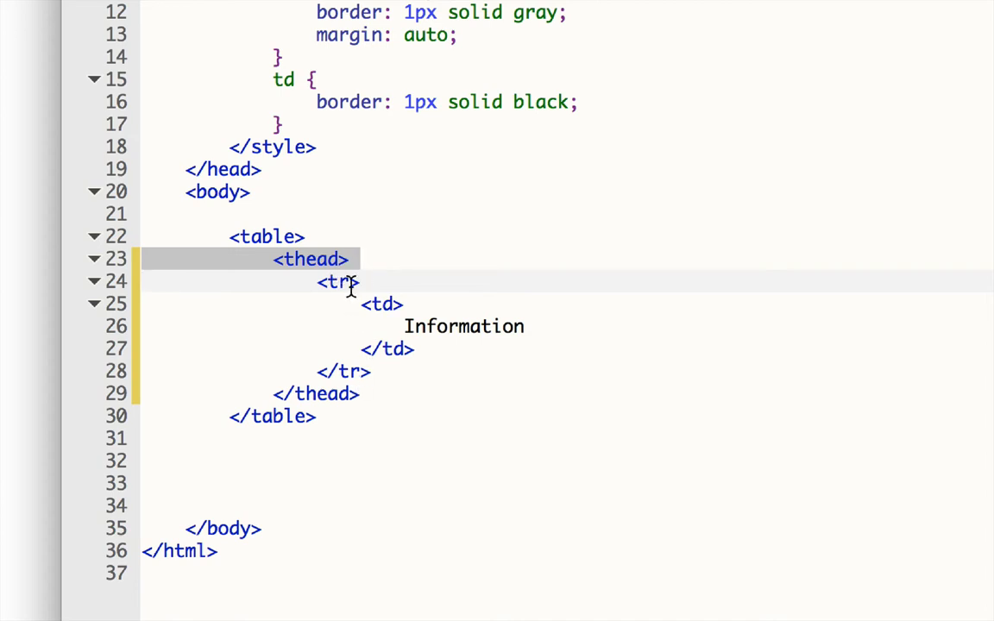
mouse_move(353, 274)
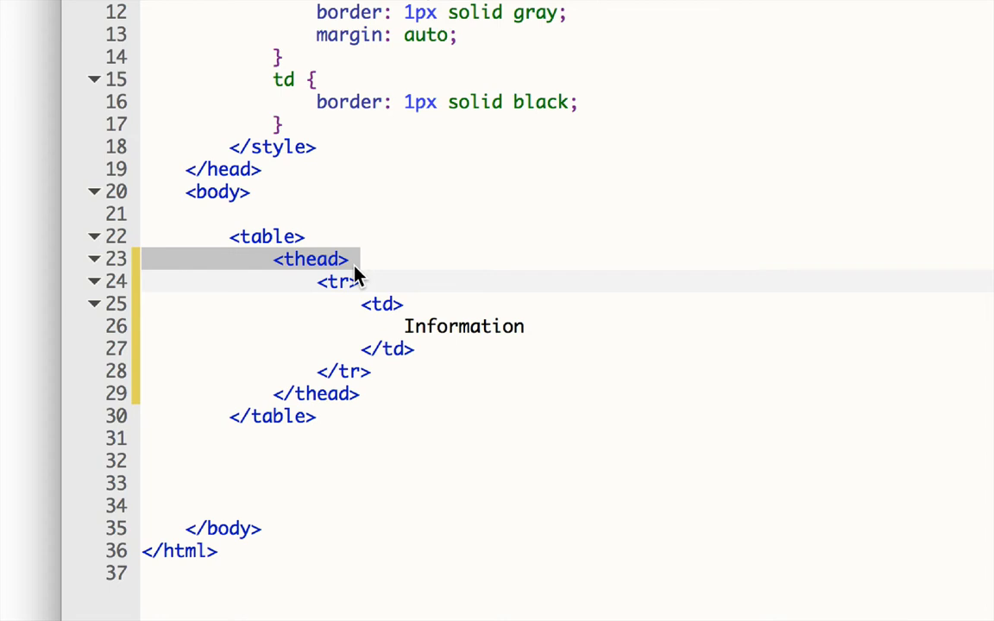
mouse_move(383, 269)
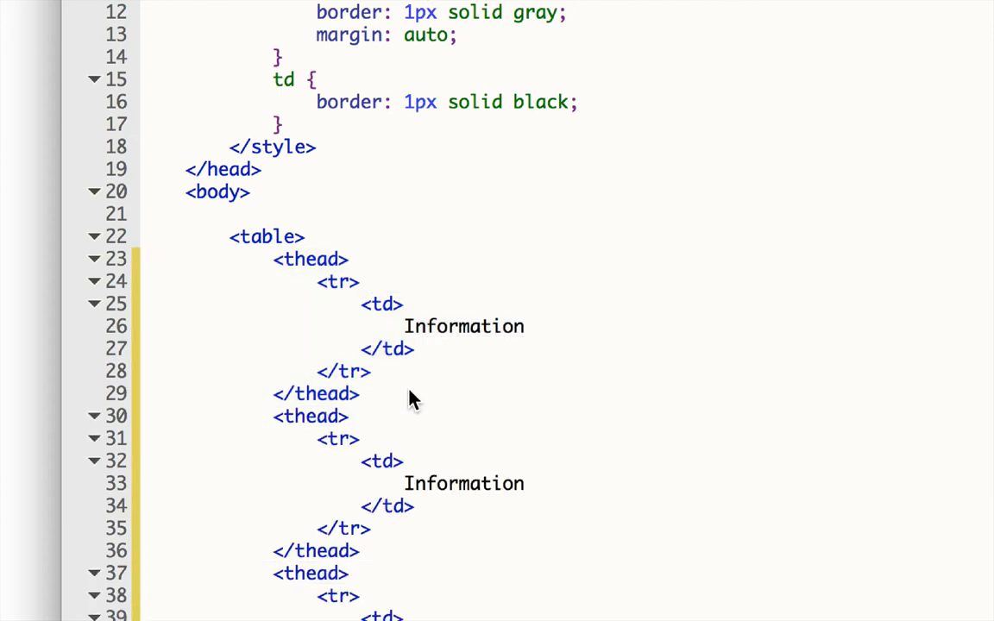
- Retag the pasted copies as tbody and tfoot, each keeping its 'Information' cell
scroll(down, 3)
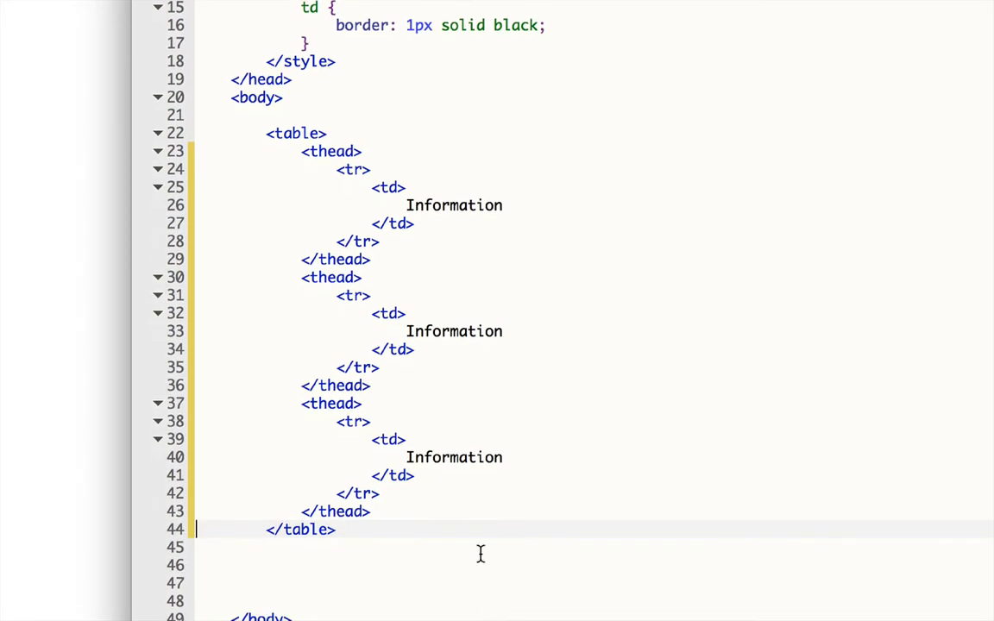
click(331, 152)
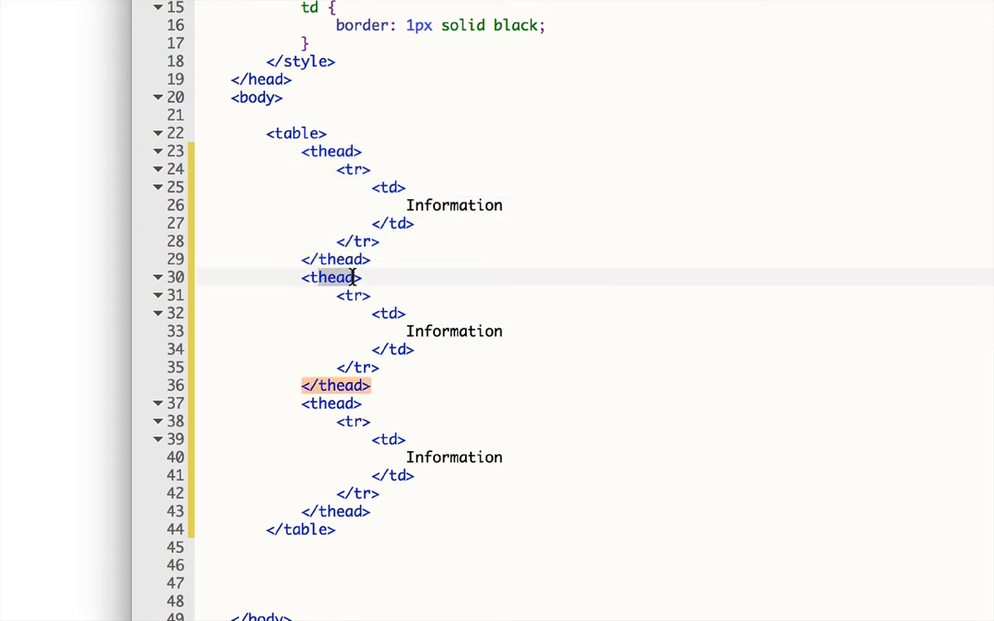
text(tbody)
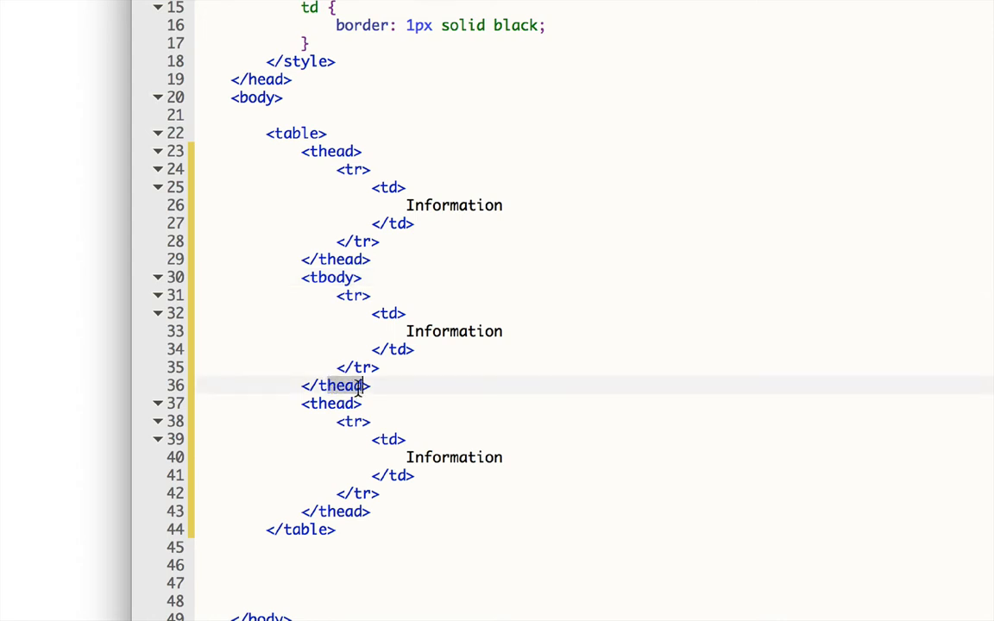
text(body)
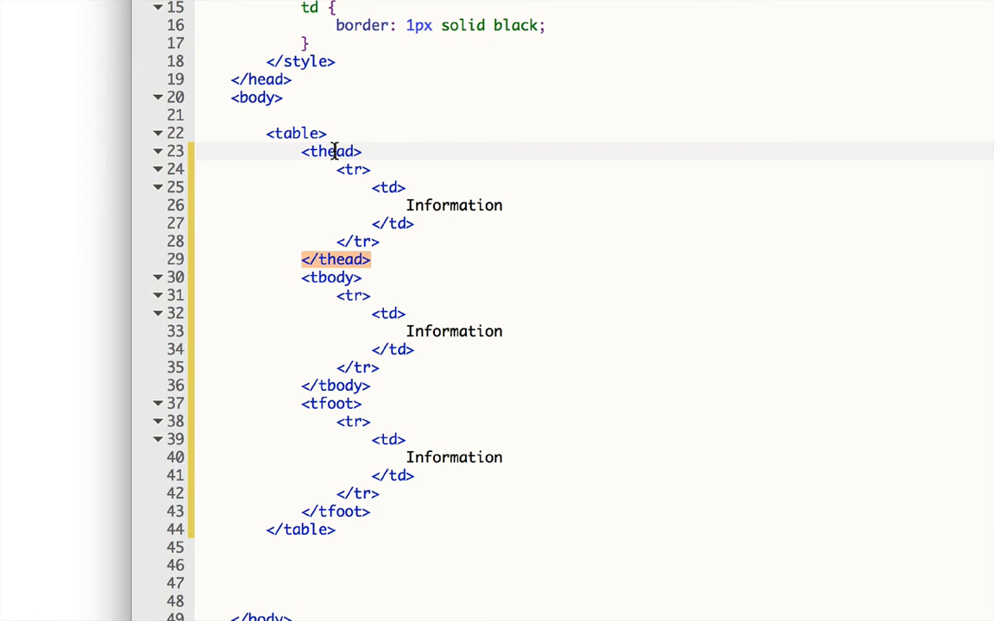
click(335, 384)
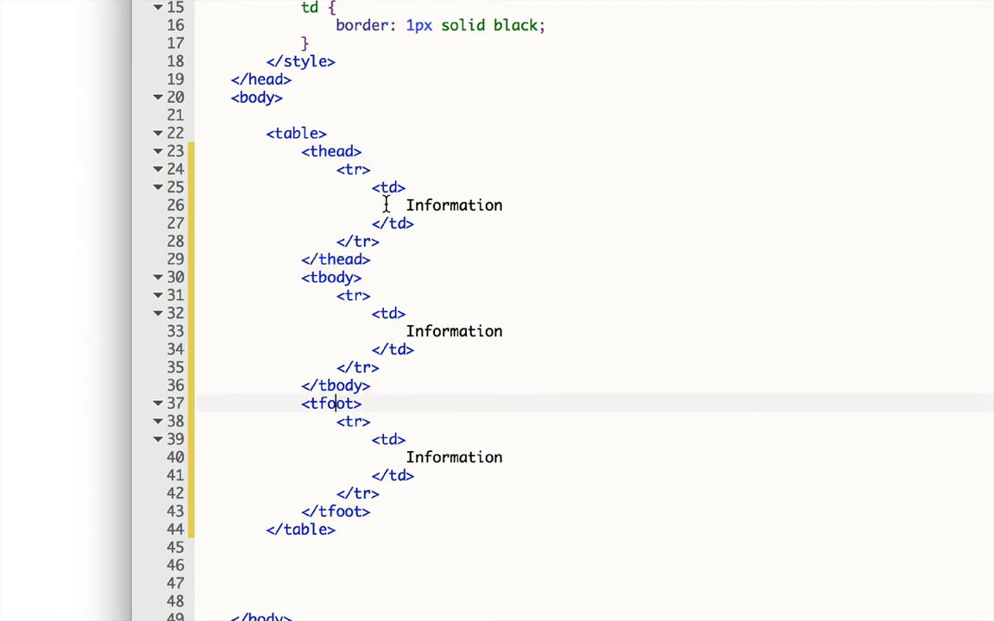
mouse_move(421, 167)
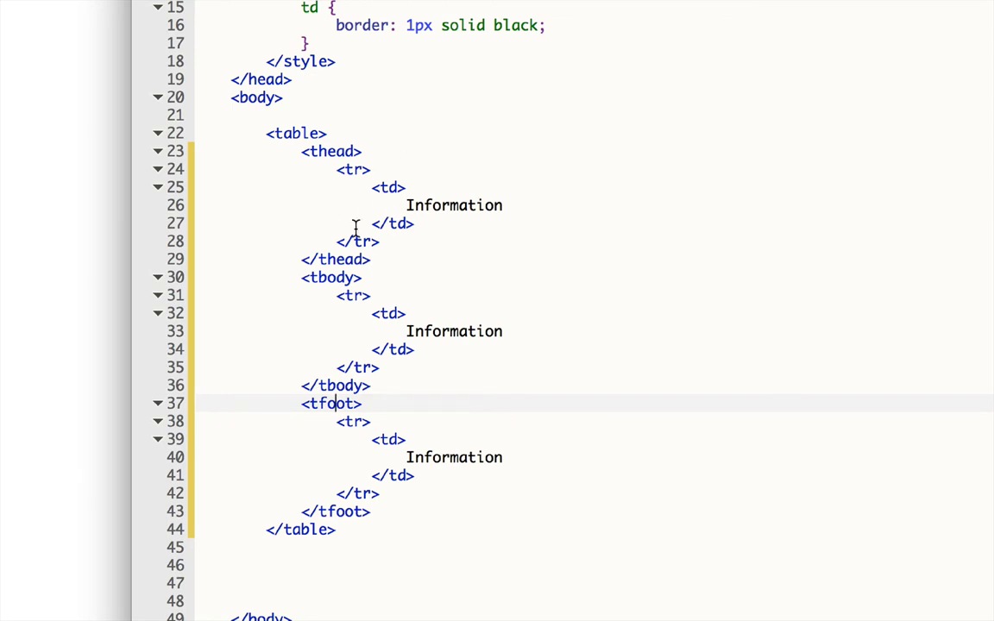
mouse_move(391, 330)
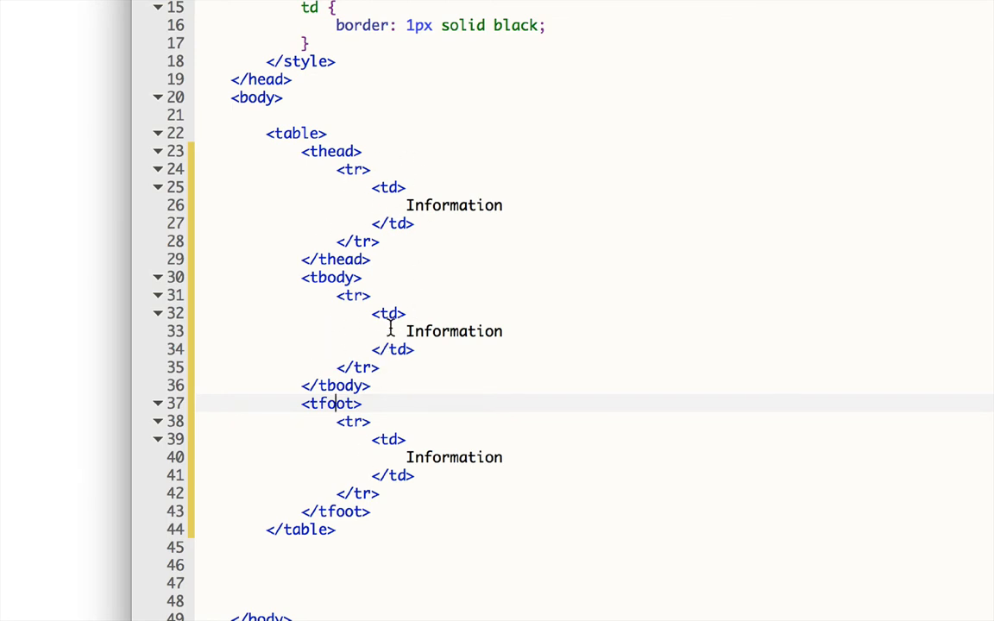
mouse_move(386, 473)
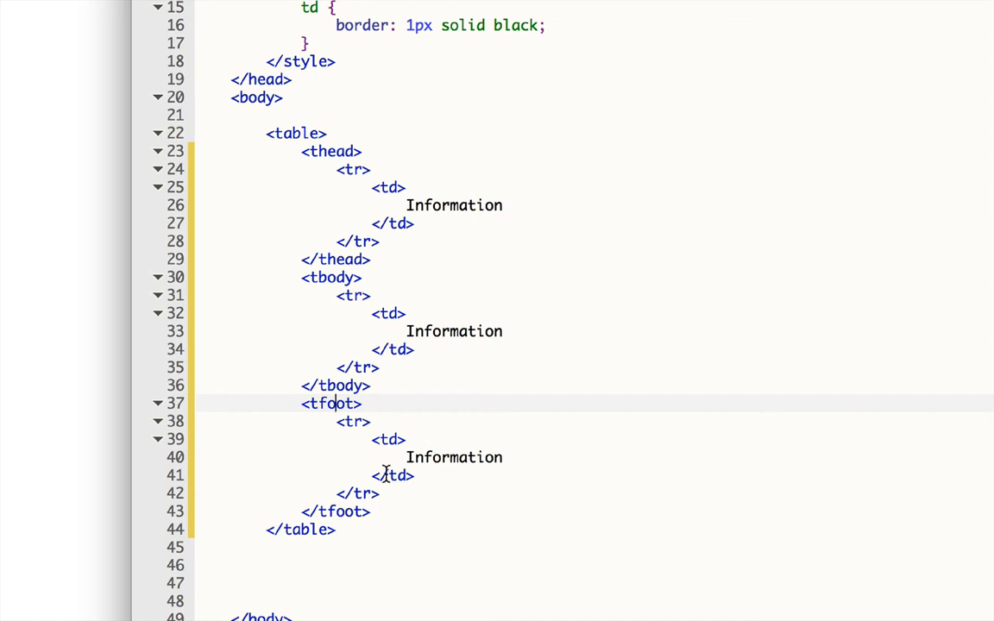
mouse_move(326, 482)
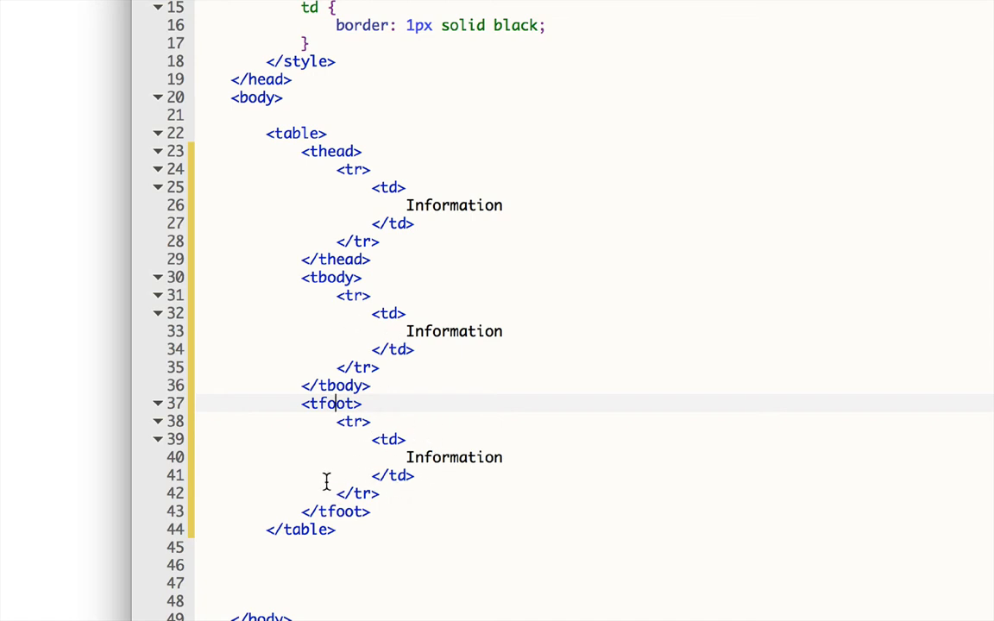
mouse_move(400, 352)
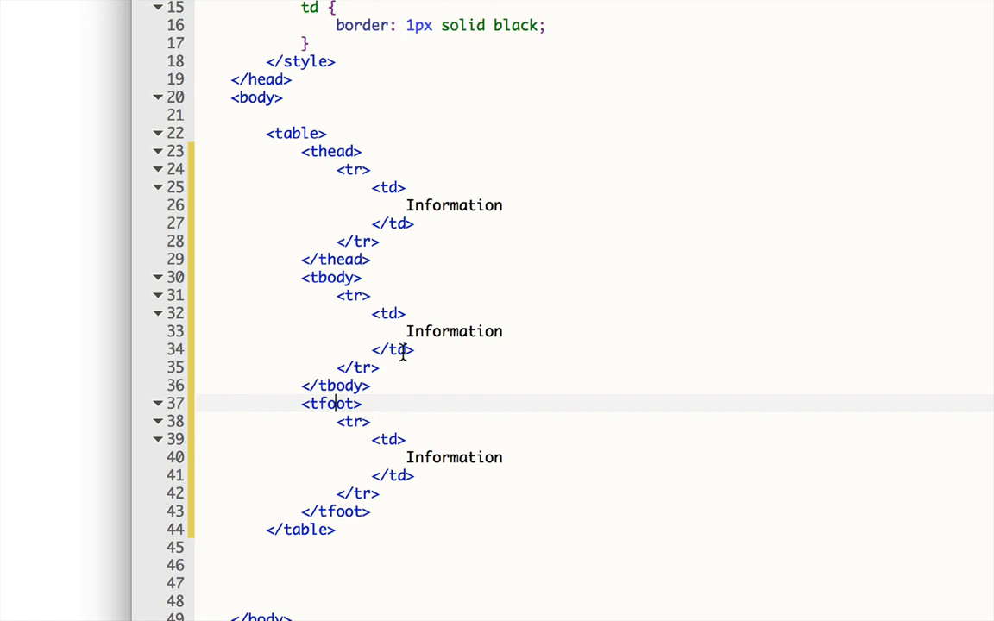
mouse_move(378, 295)
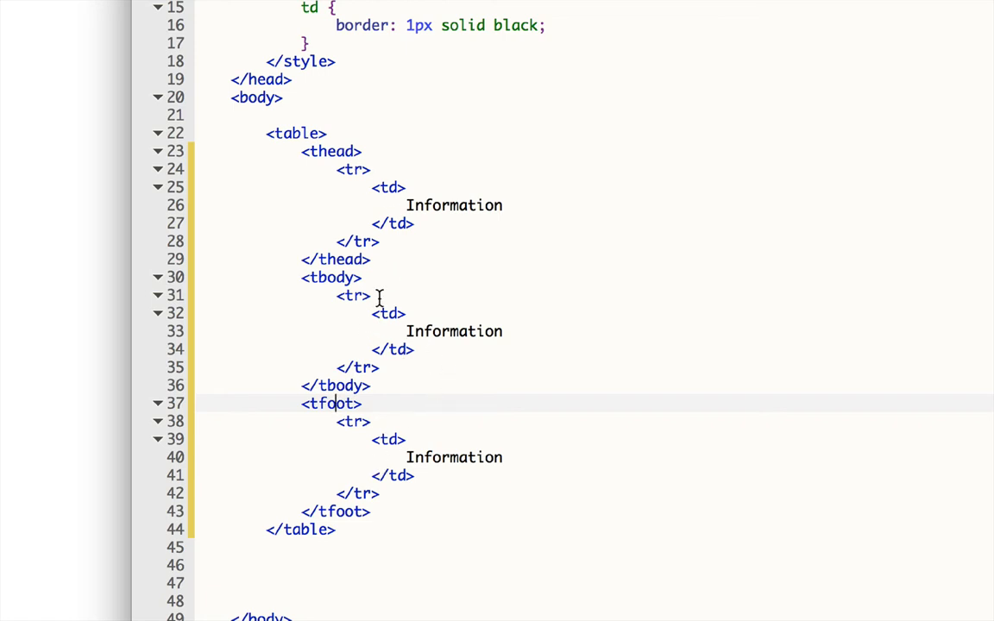
mouse_move(332, 278)
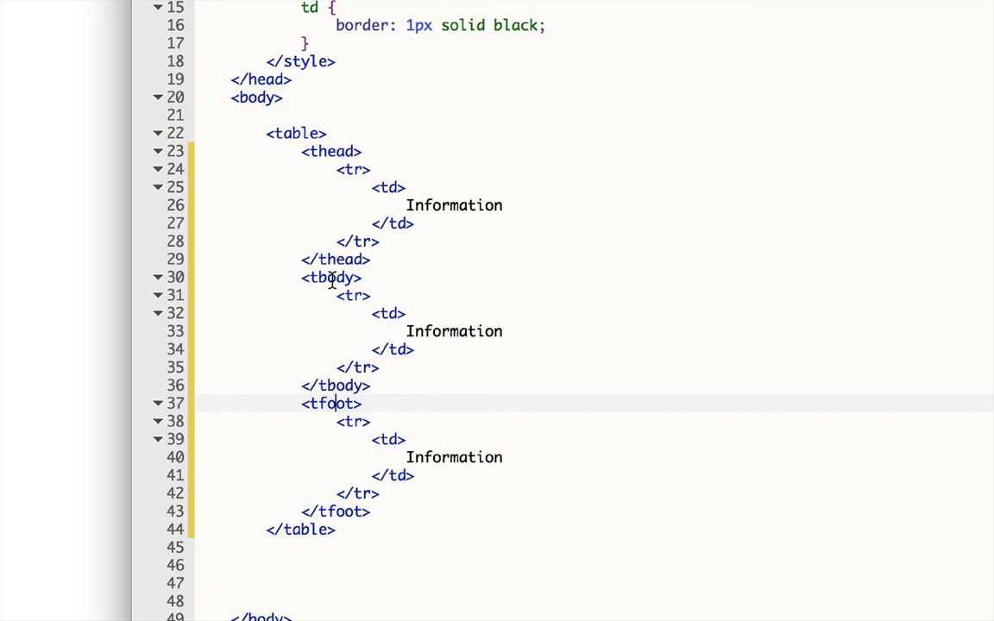
mouse_move(337, 404)
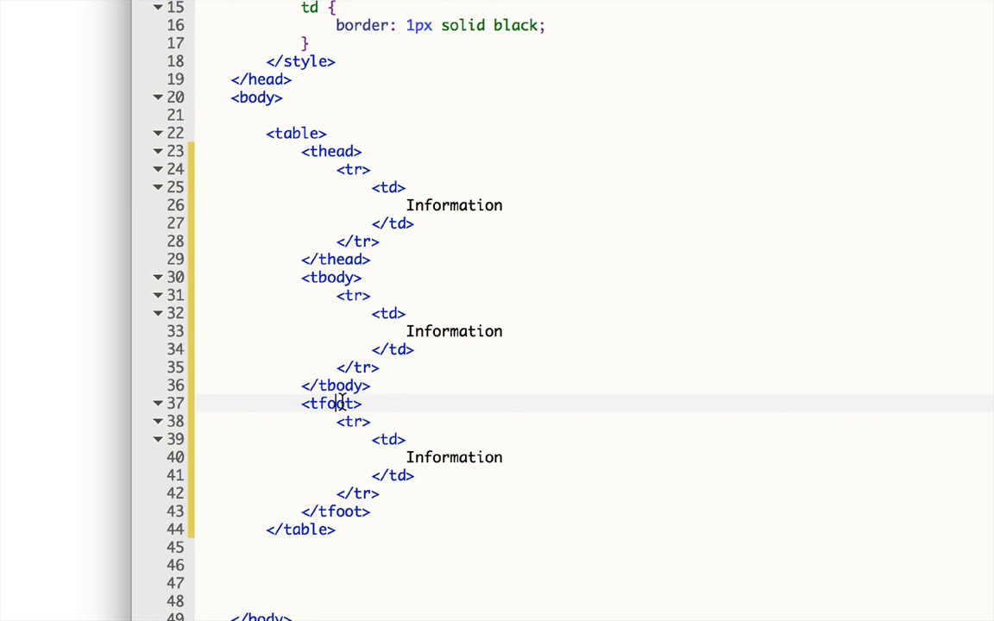
click(386, 314)
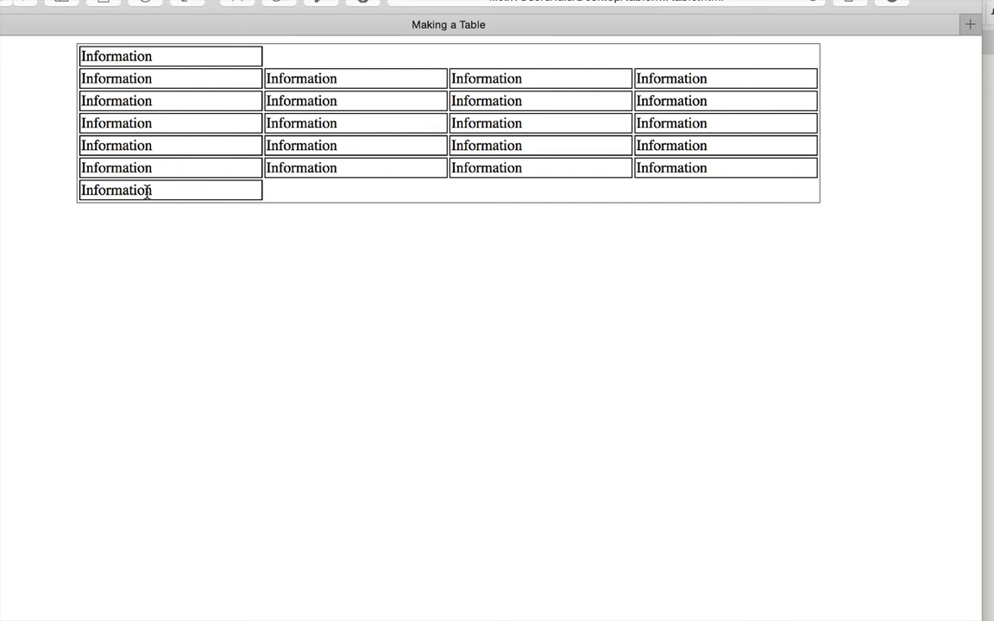
mouse_move(206, 124)
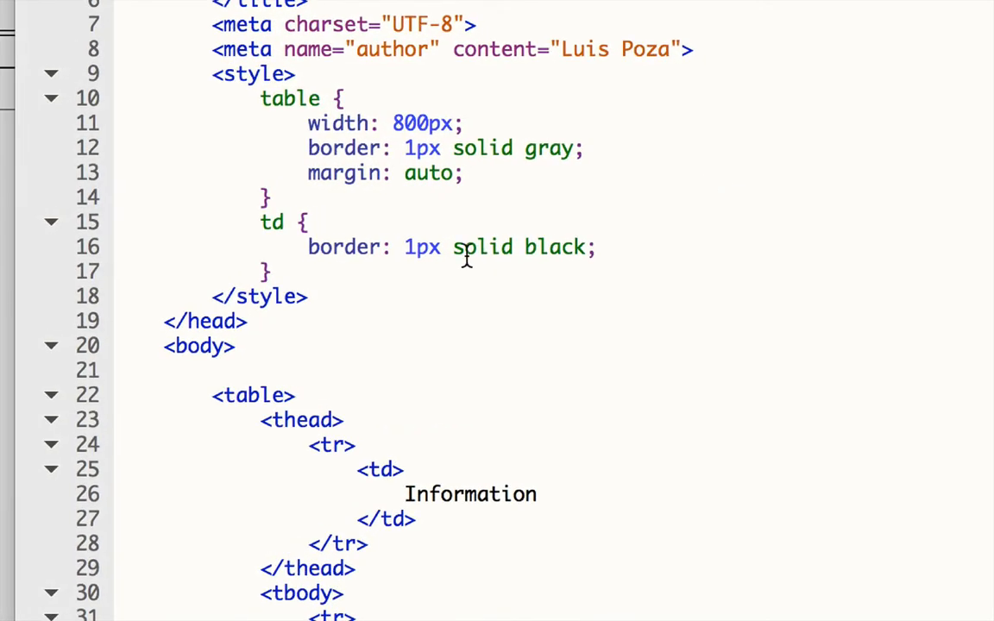
- Add a 'thead tr' rule with background-color lightblue
text(thead)
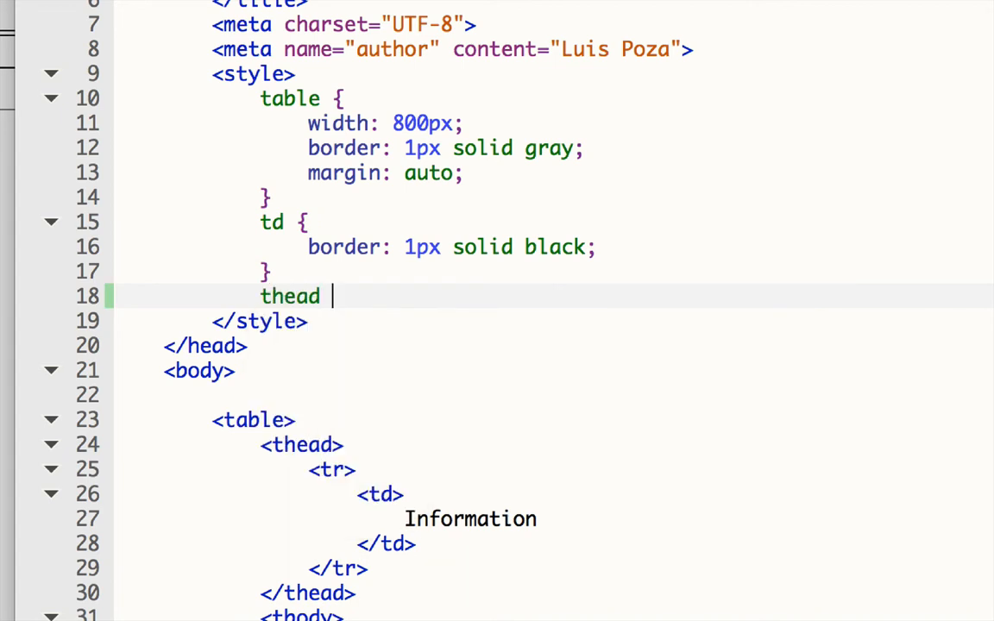
text(tr {)
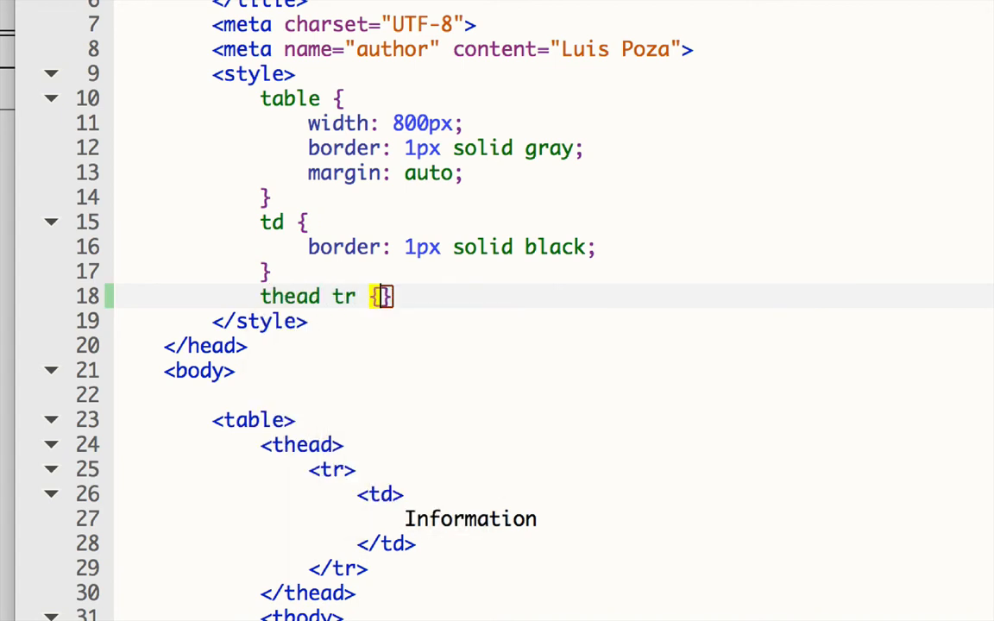
text(background-color:)
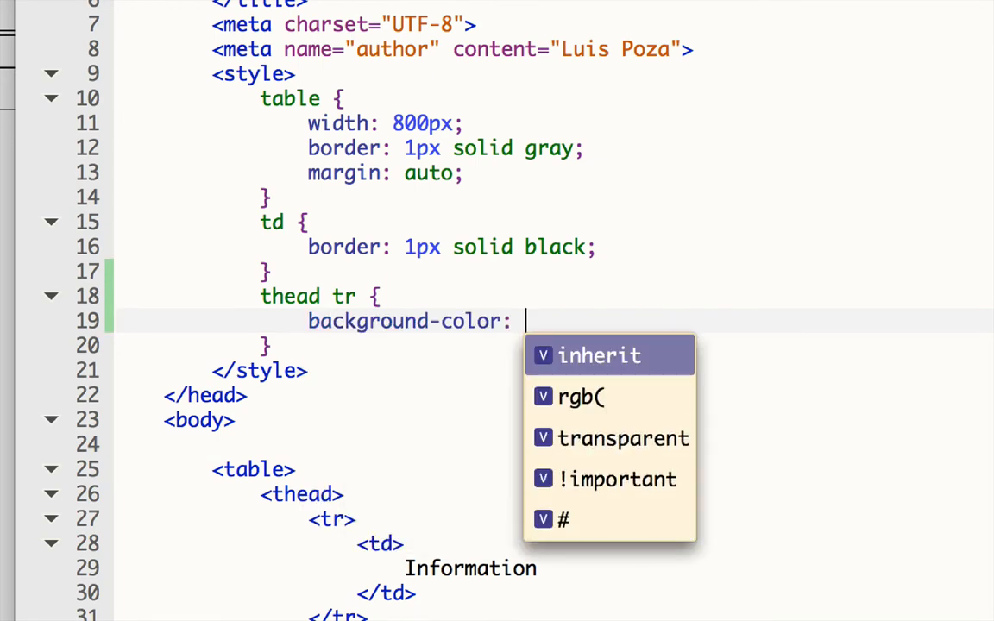
text(lightblu)
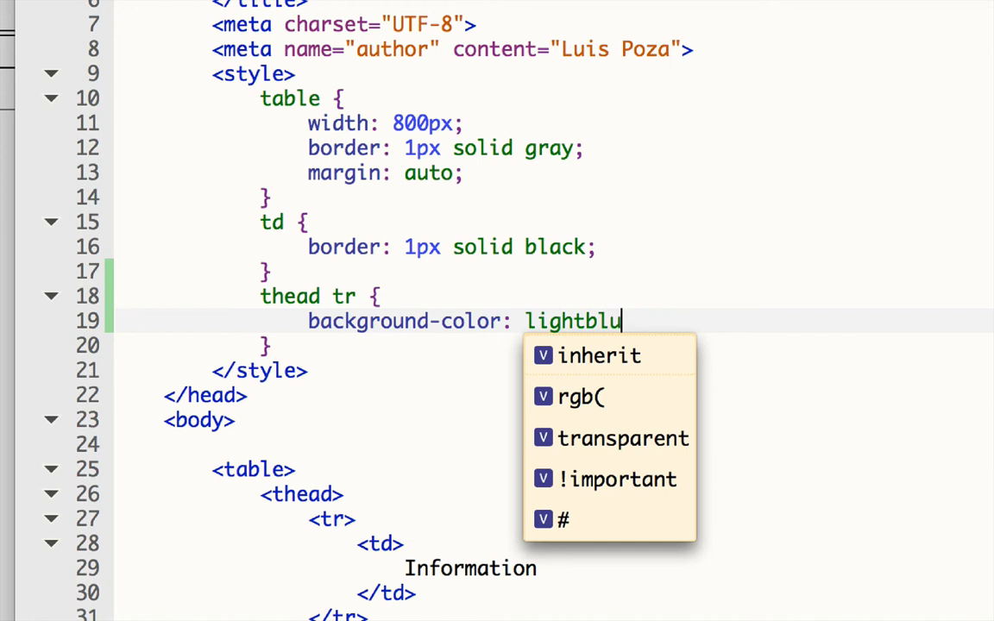
text(e;)
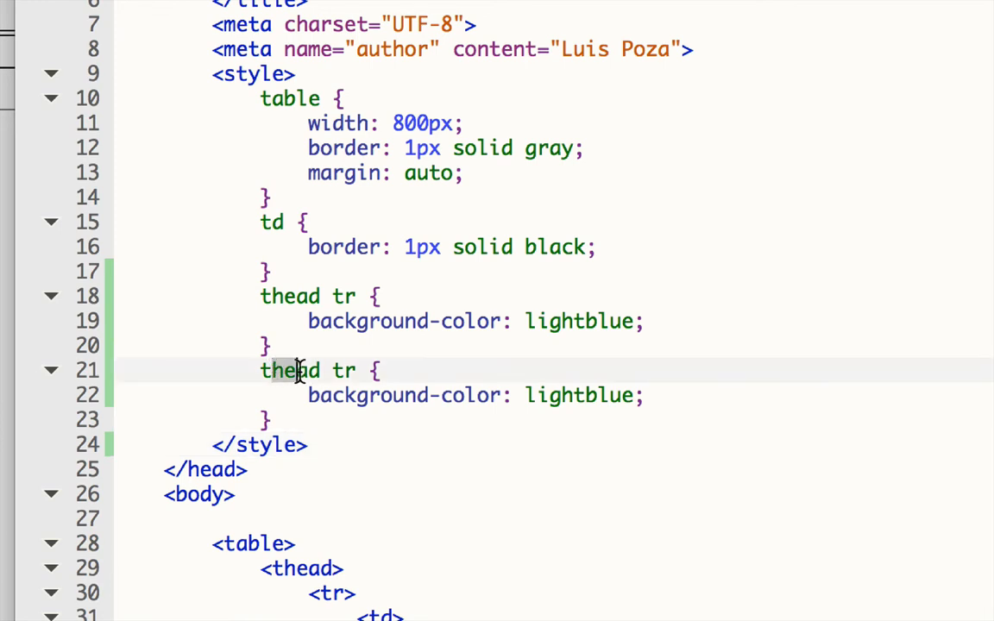
- Duplicate the rule for 'tfoot tr' with background-color pink
text(tfoot)
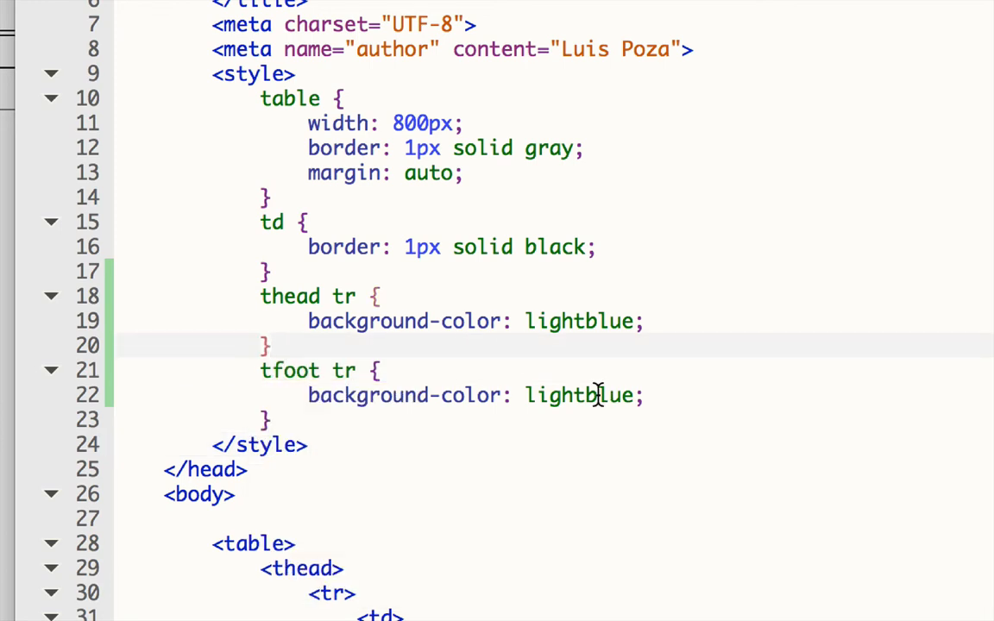
text(pink)
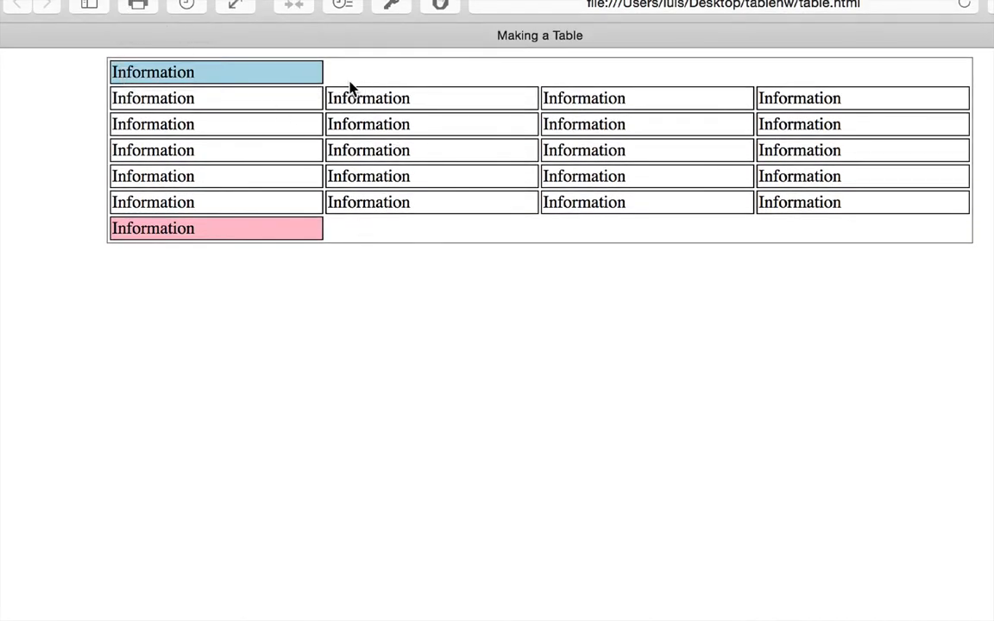
mouse_move(376, 269)
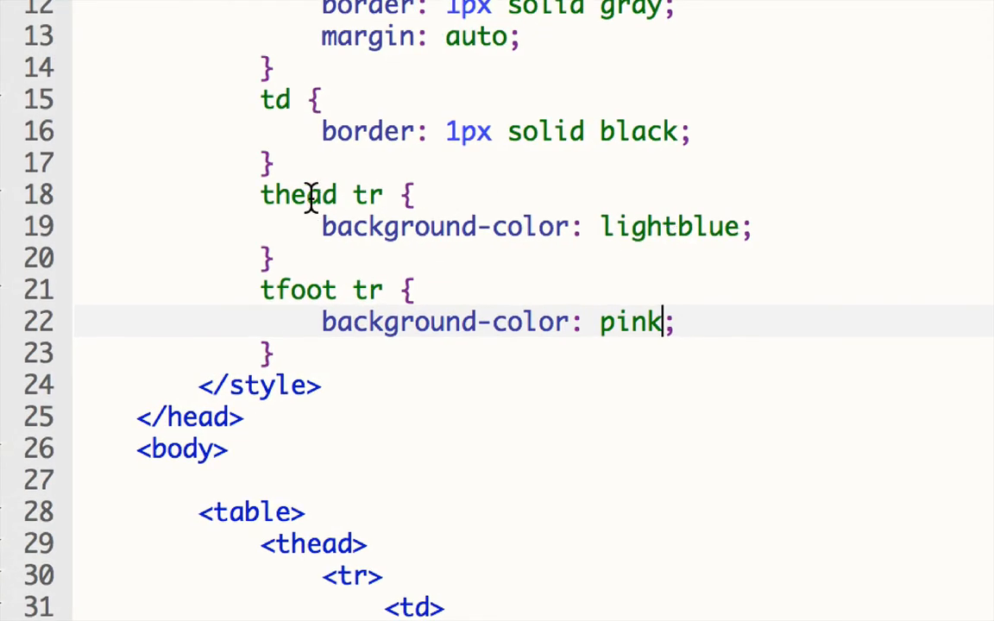
mouse_move(370, 321)
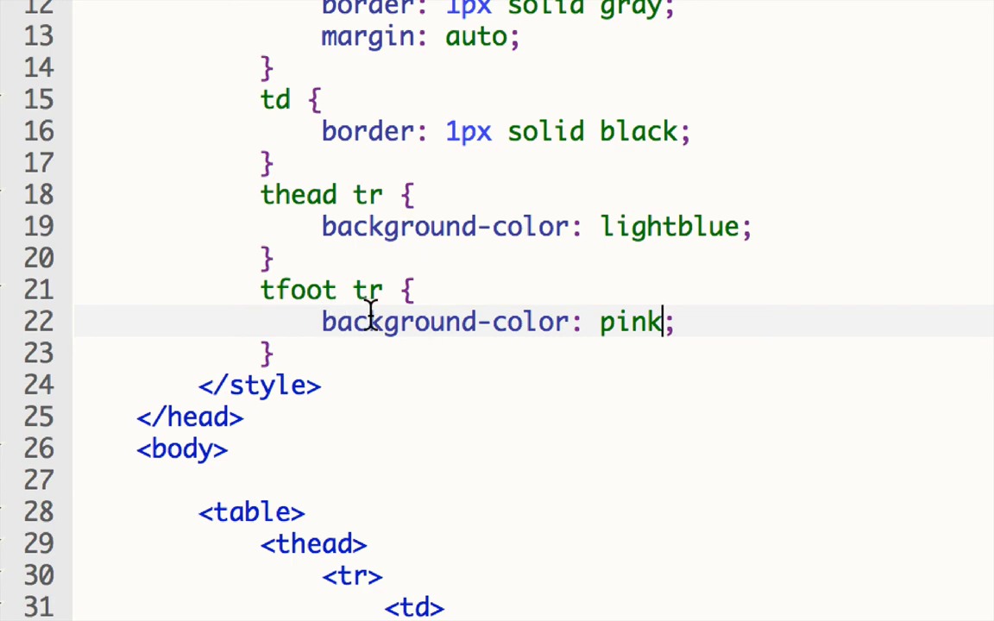
mouse_move(387, 378)
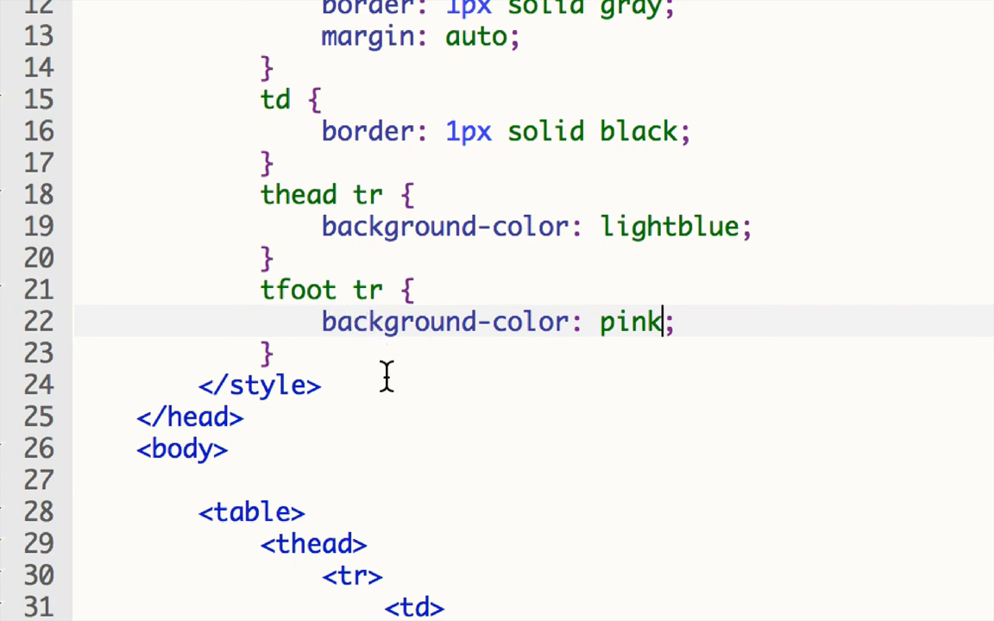